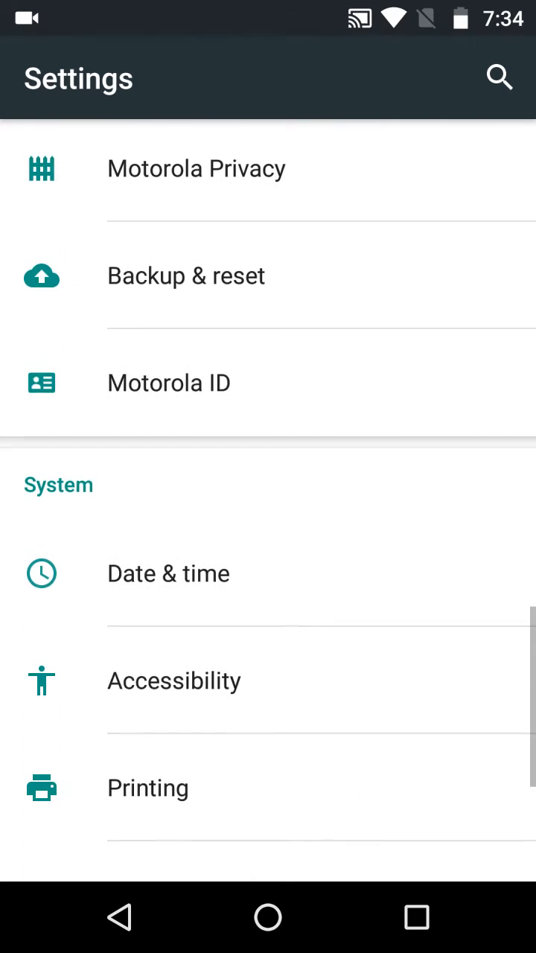
Reach the end of the Settings list and enter System UI Tuner.
{"action": "scroll", "scroll_direction": "down", "scroll_amount": 3}
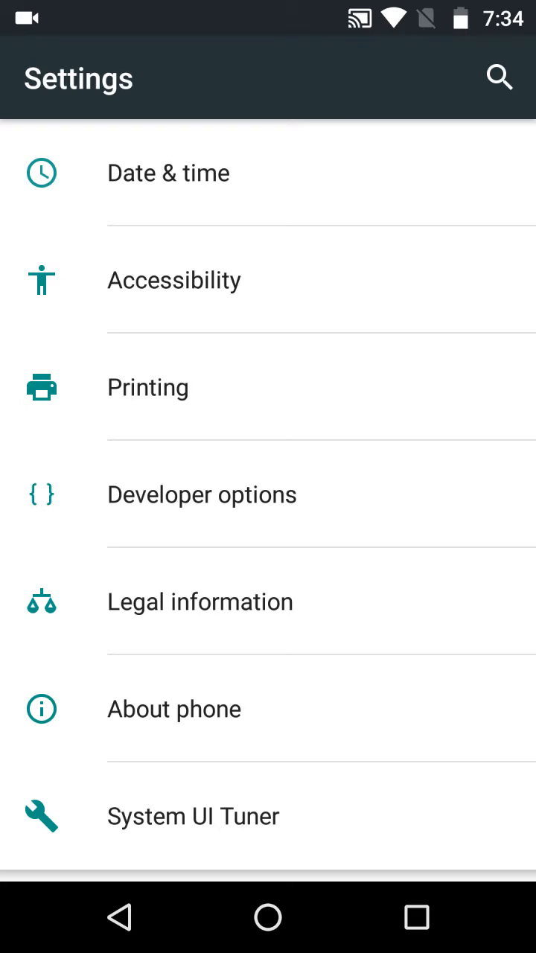
{"action": "left_click", "coordinate": [193, 816]}
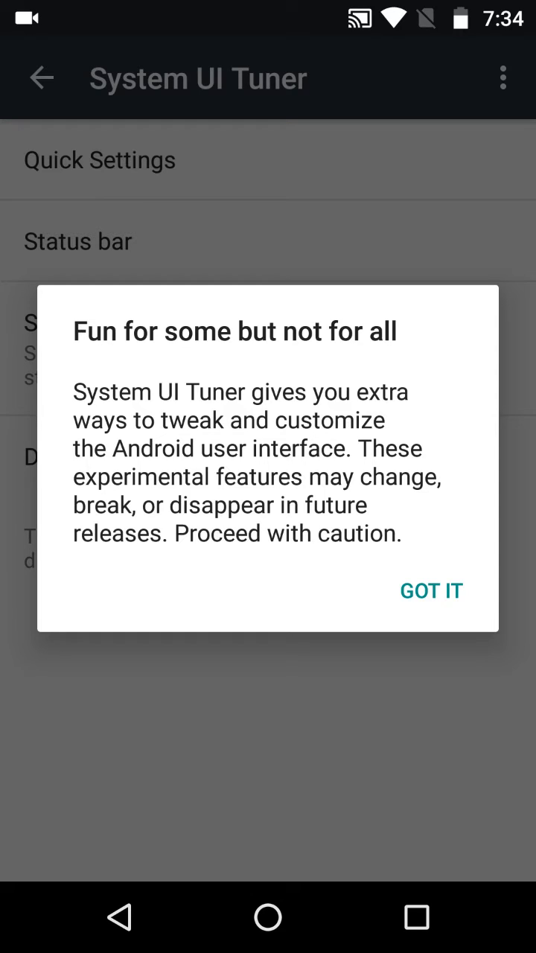
Acknowledge the 'Fun for some but not for all' warning with GOT IT.
{"action": "left_click", "coordinate": [432, 590]}
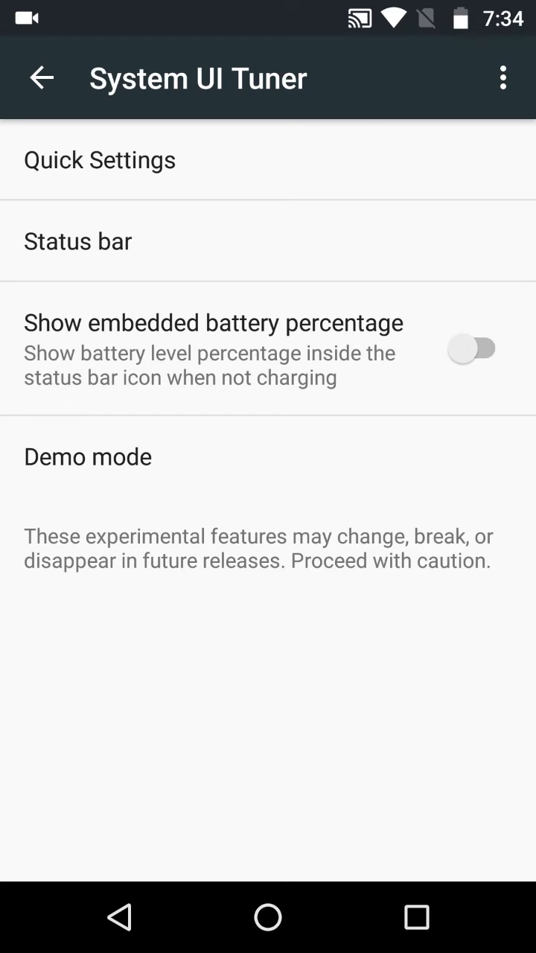
Toggle Show embedded battery percentage on, off, and on again, leaving it enabled.
{"action": "left_click", "coordinate": [475, 348]}
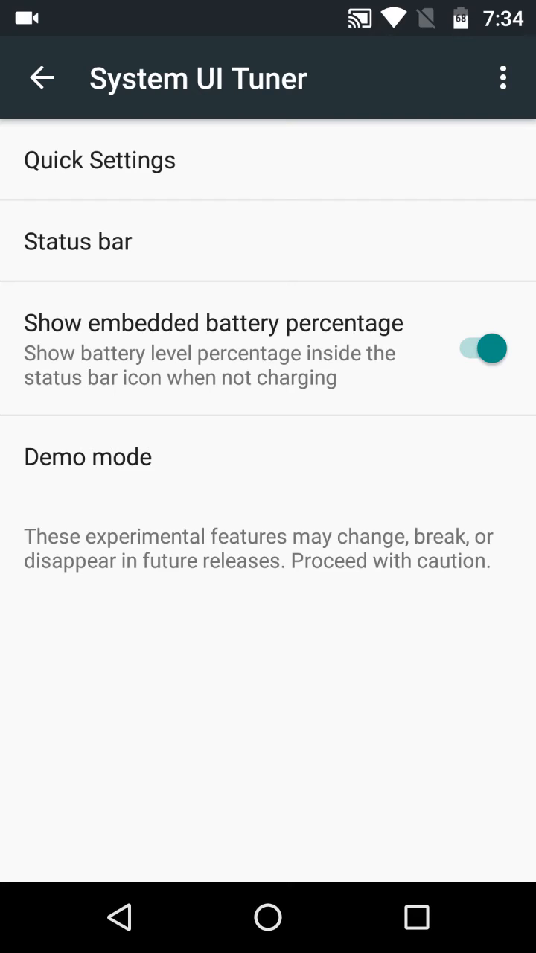
{"action": "left_click", "coordinate": [483, 345]}
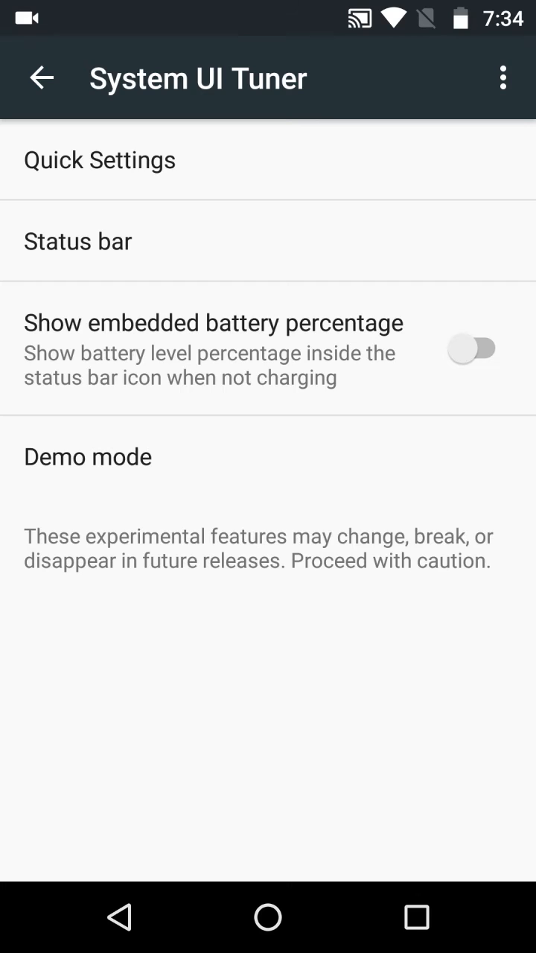
{"action": "left_click", "coordinate": [473, 348]}
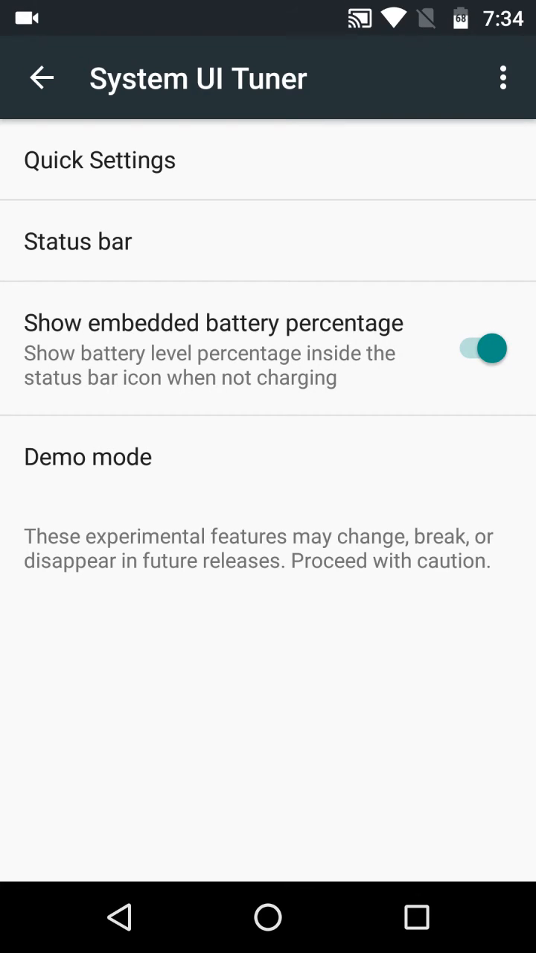